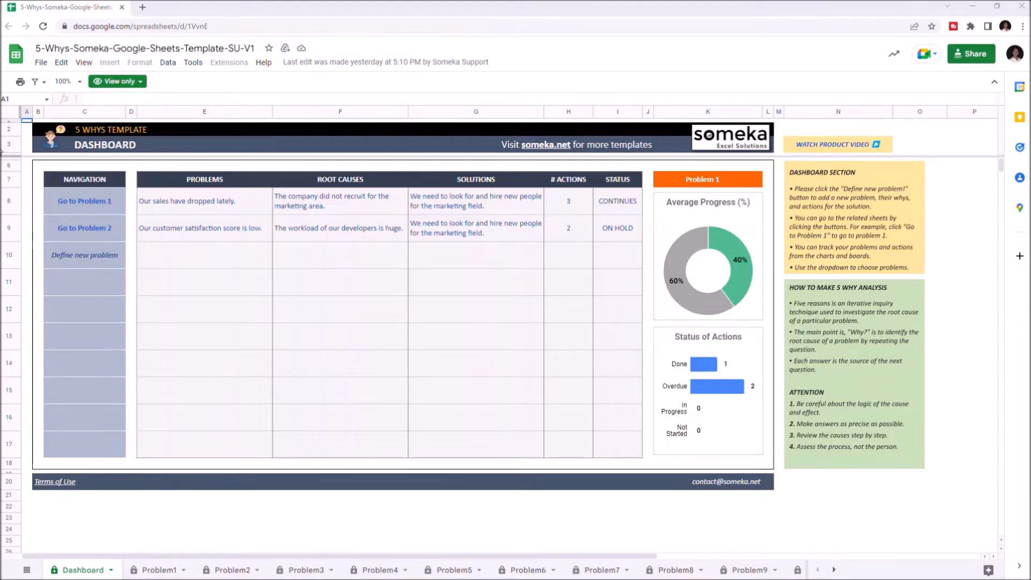
- Make an editable copy of the view-only 5 Whys template from the File menu
click(40, 62)
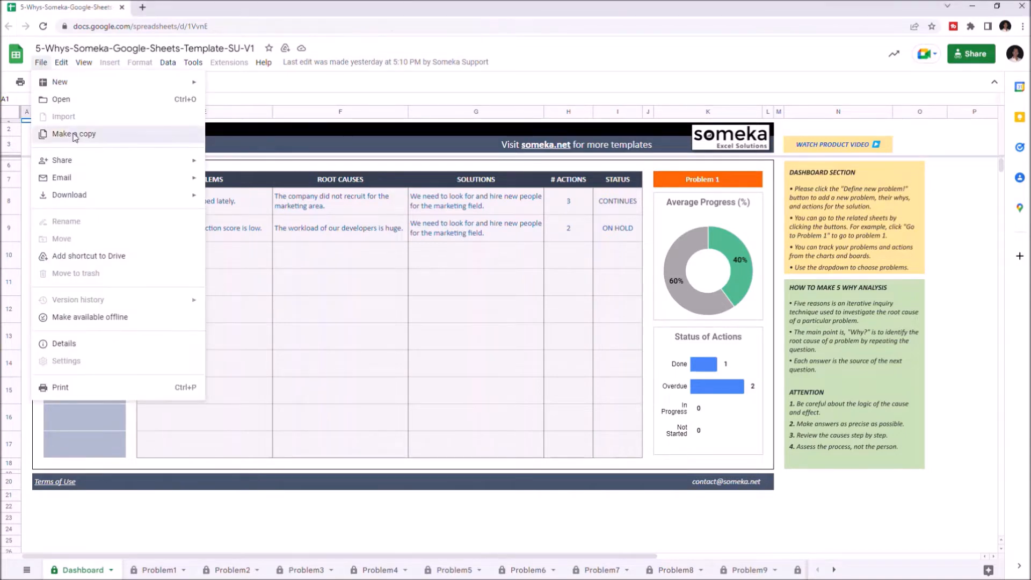
click(73, 133)
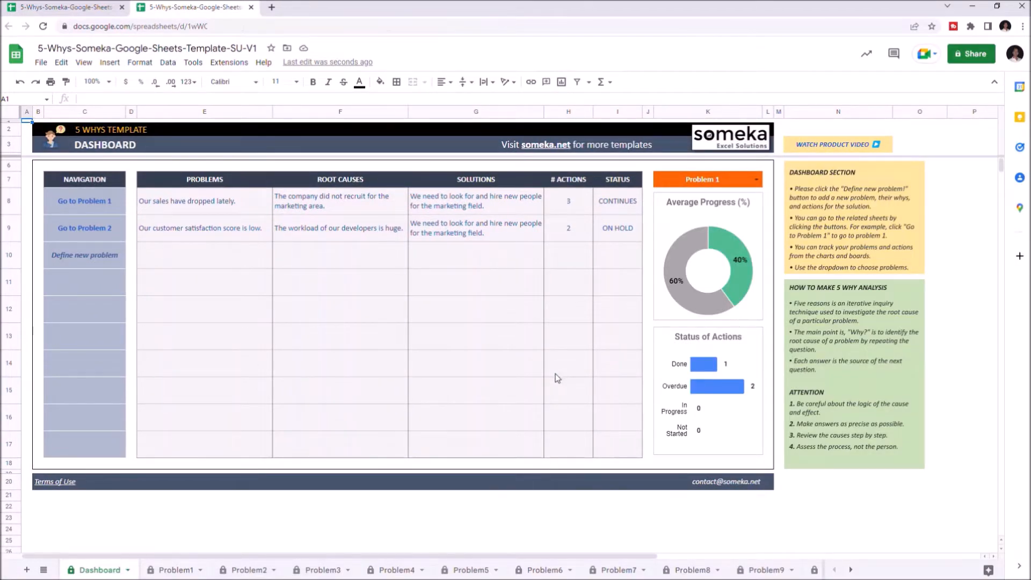
mouse_move(510, 372)
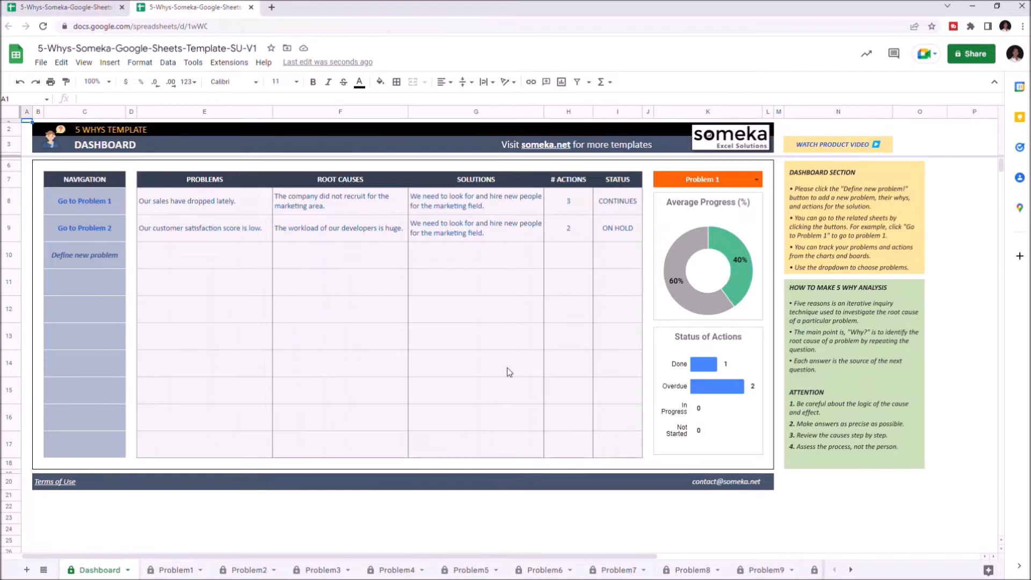
- Switch to the Problem1 sheet to review its whys, solution and actions
click(84, 200)
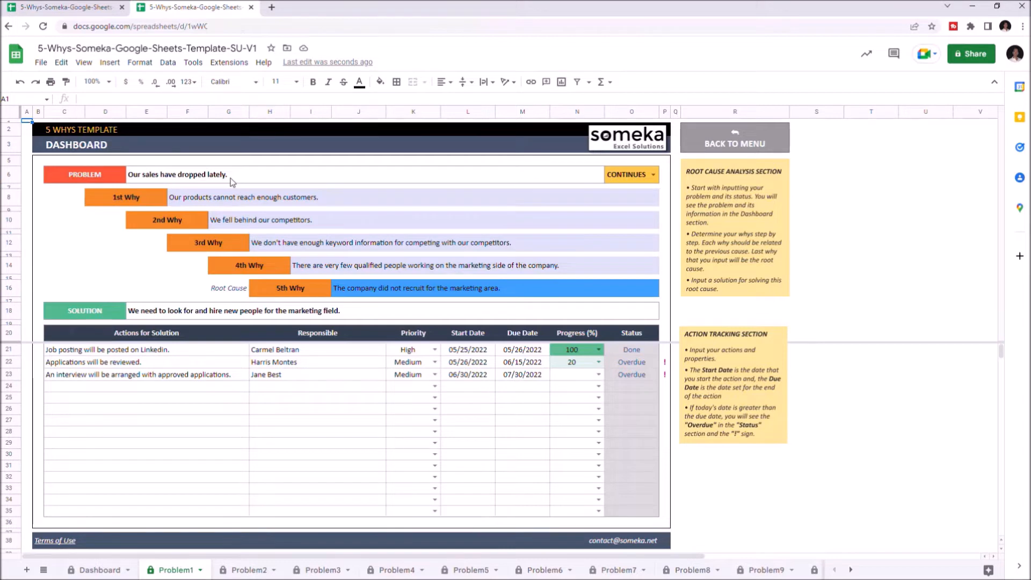
mouse_move(217, 189)
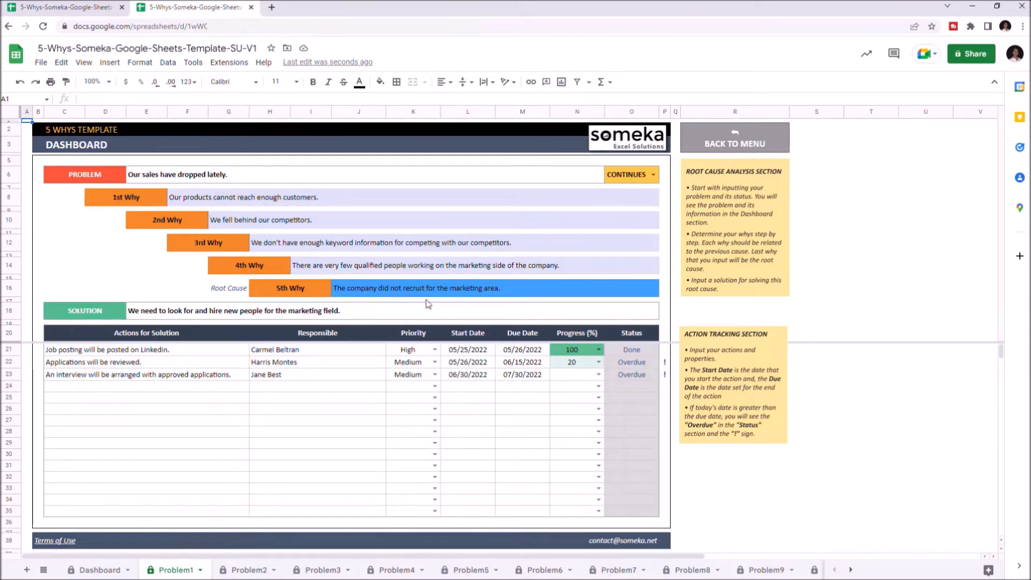
mouse_move(317, 296)
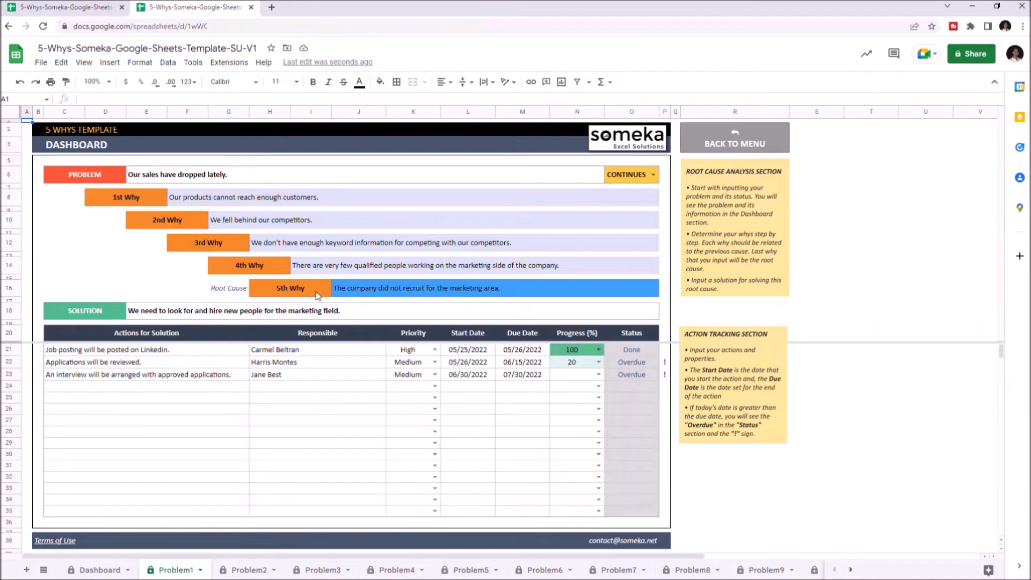
mouse_move(229, 293)
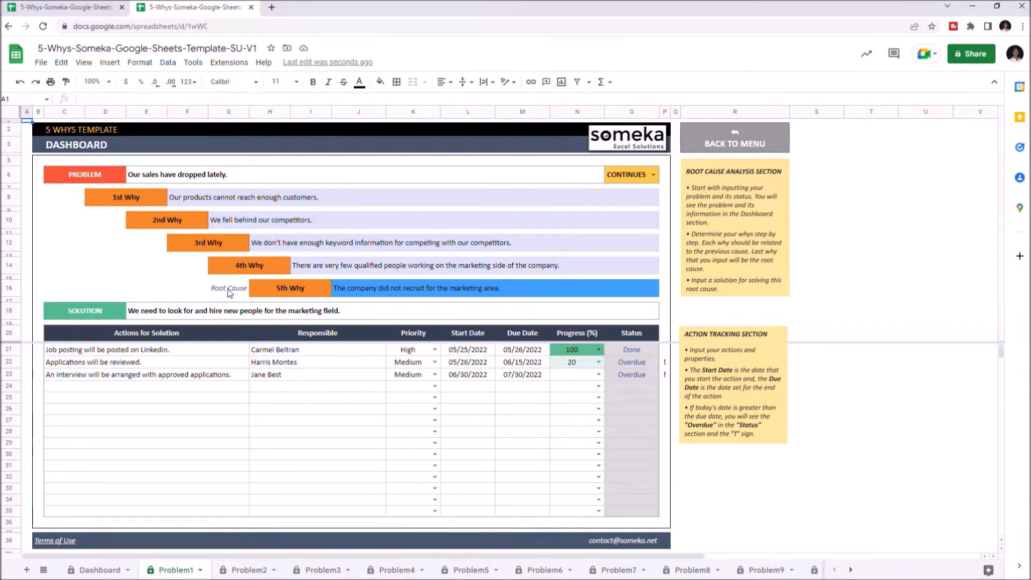
mouse_move(76, 314)
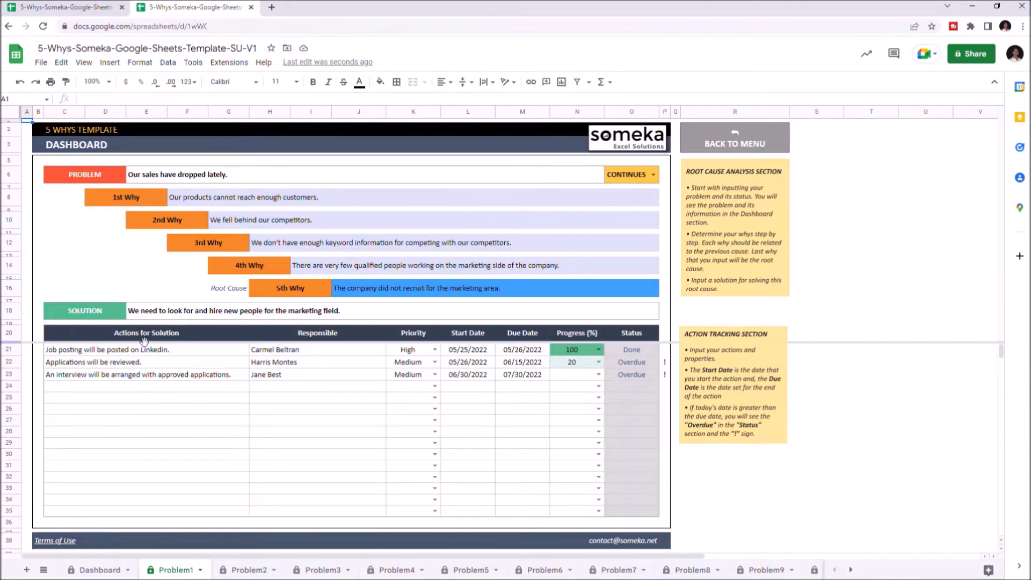
mouse_move(304, 350)
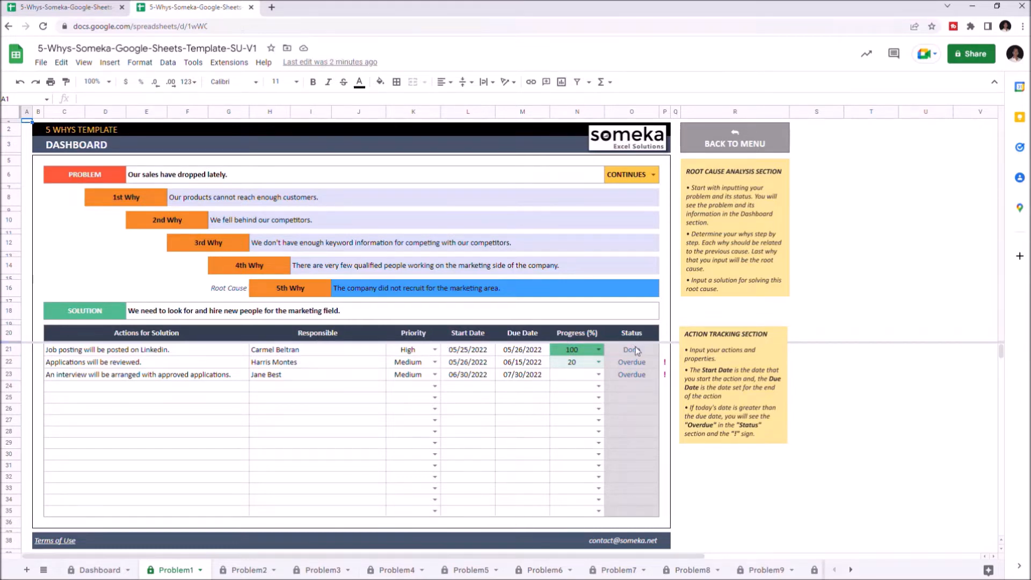
- Set Problem1's status to ON HOLD, then SOLVED, and move to the Problem3 sheet
click(651, 174)
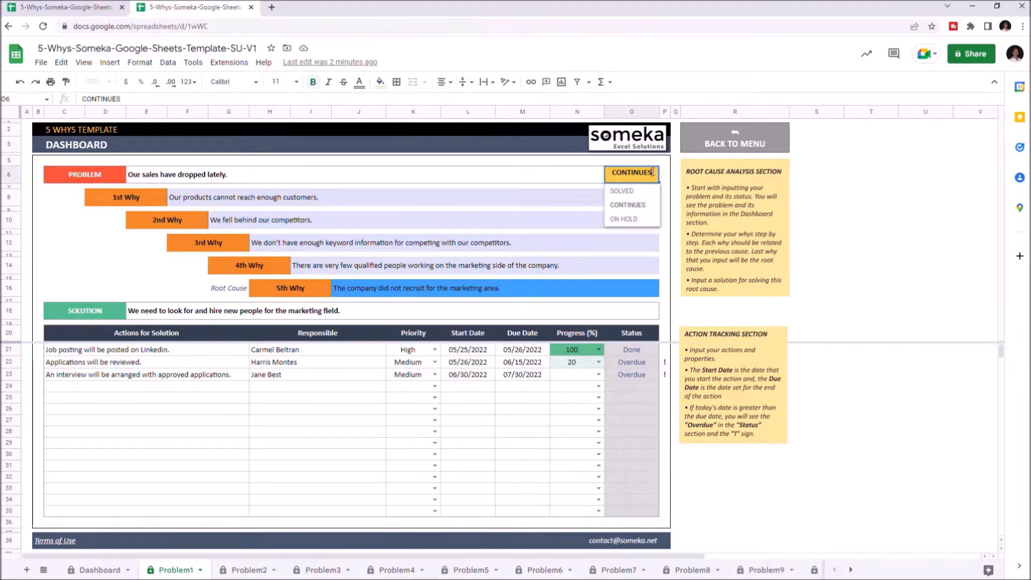
click(624, 219)
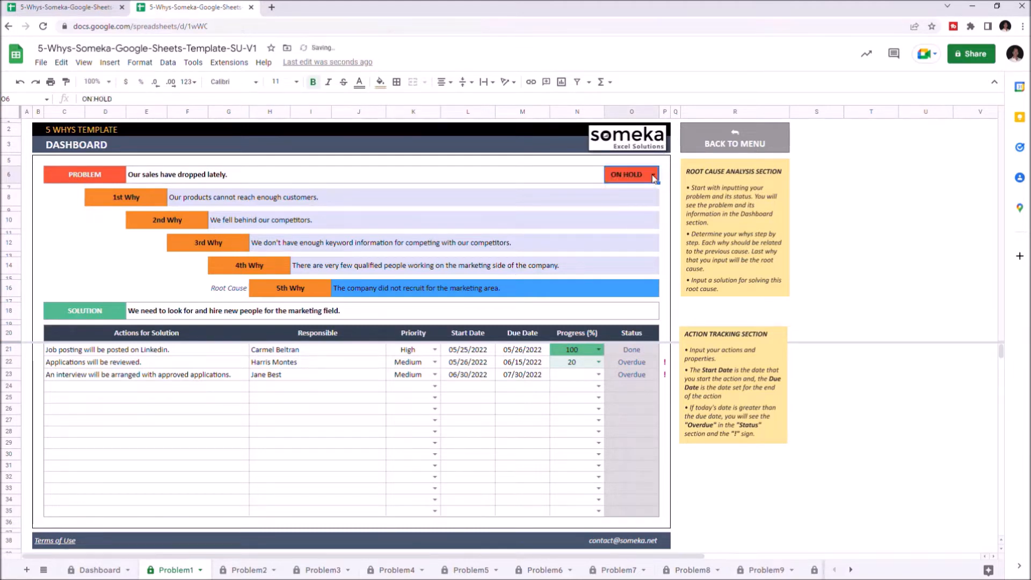
click(651, 174)
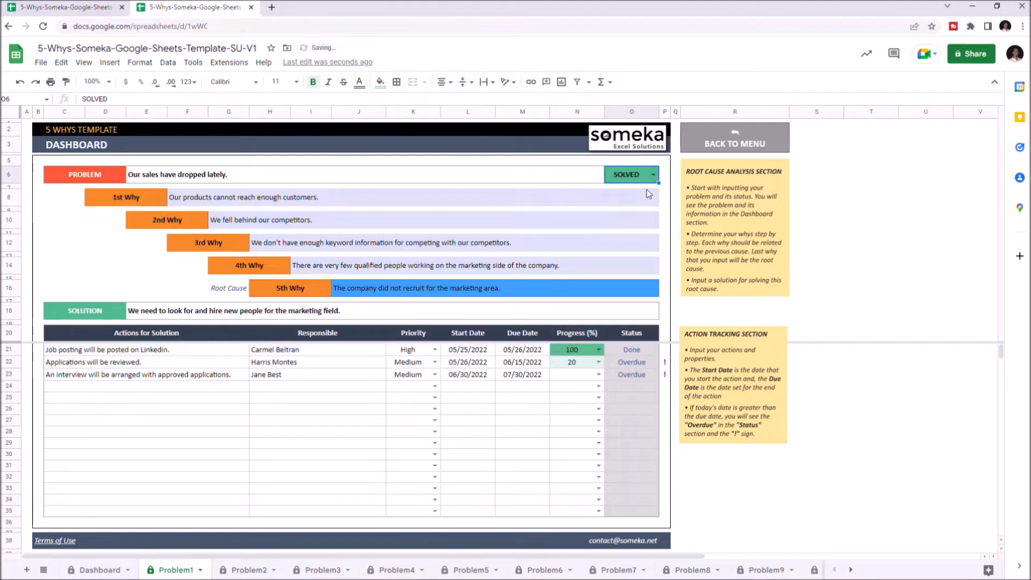
click(629, 174)
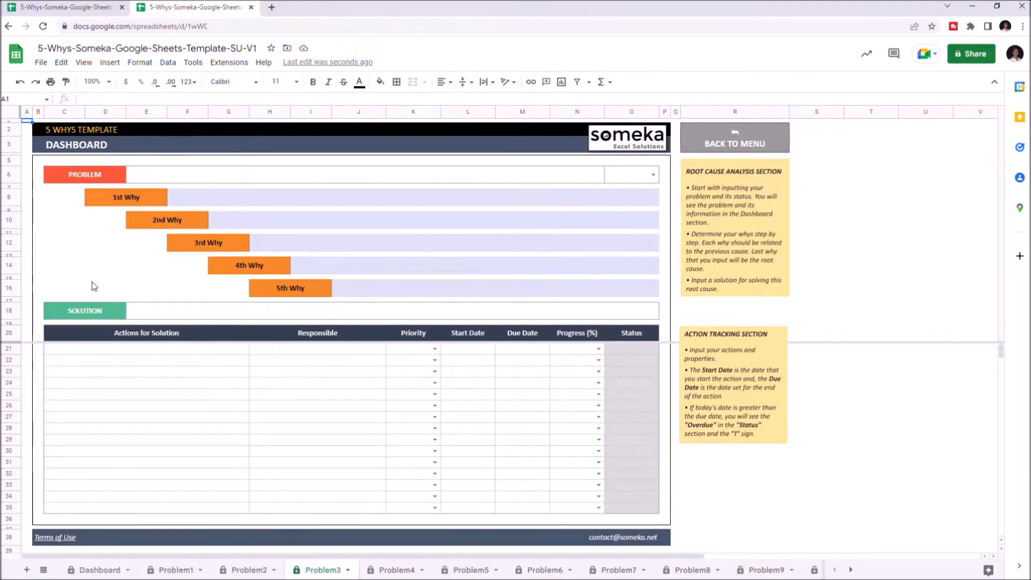
- Enter the problem statement 'Profit margins have dropped lately' on Problem3
click(362, 173)
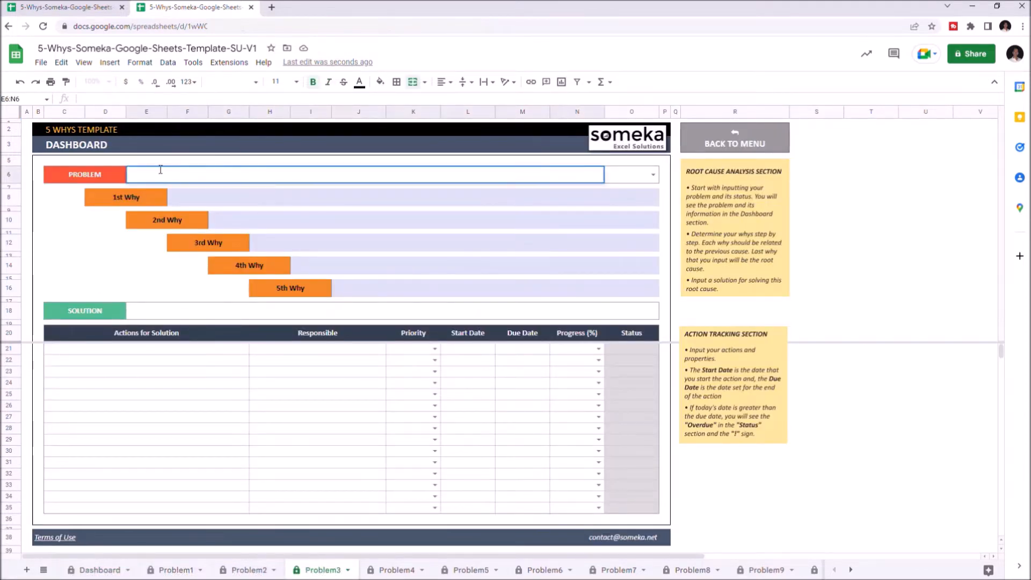
text(Profit)
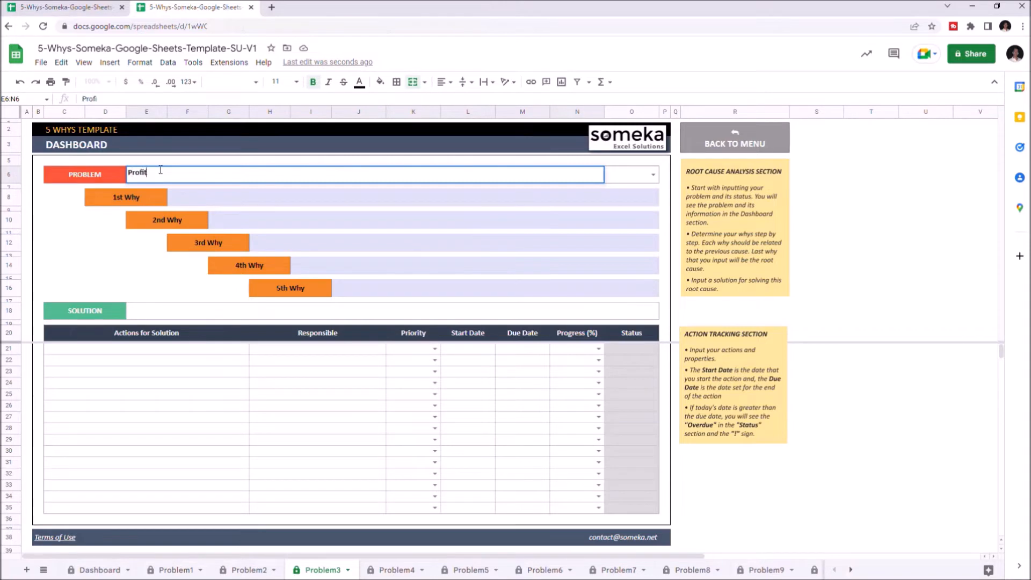
text(margins have d)
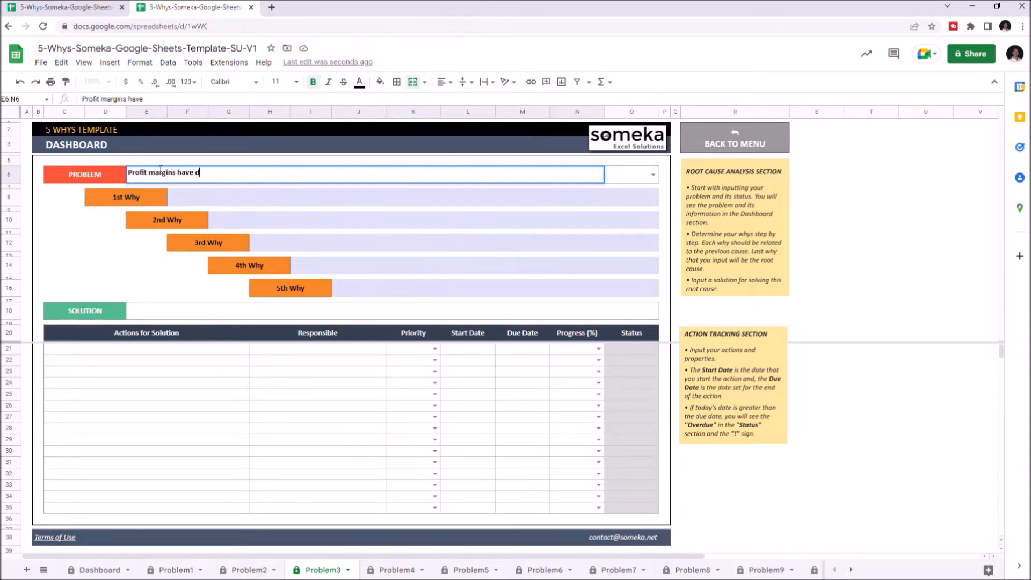
text(ropped lately)
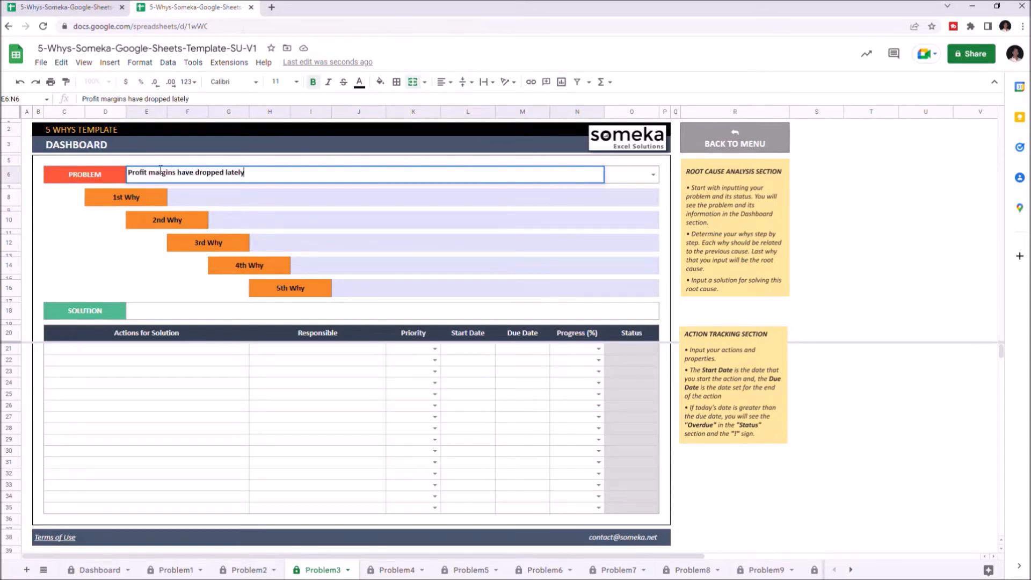
- Enter the whys: increasing raw materials, relying on few suppliers, increasing production cost
click(394, 197)
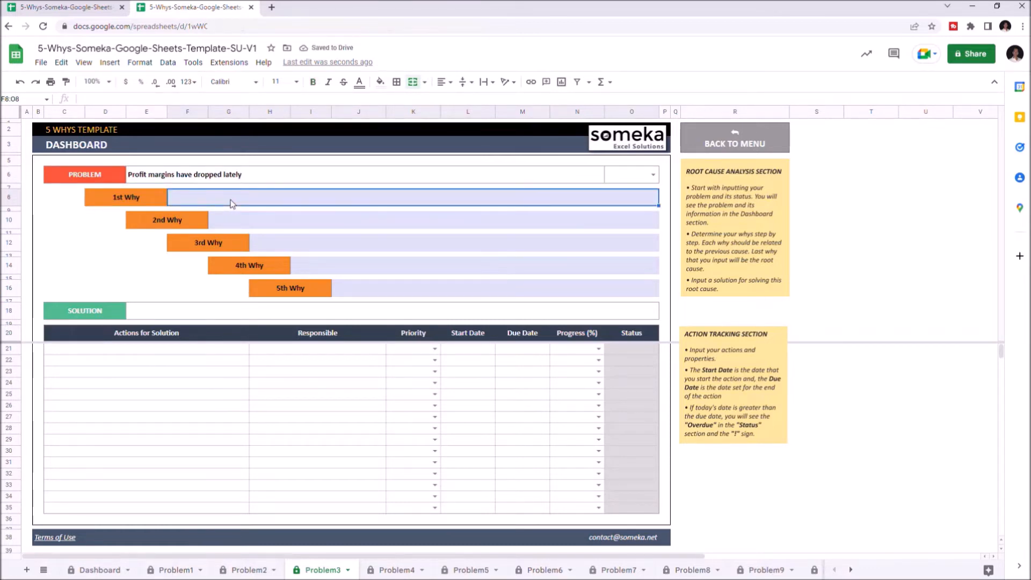
text(Increasing raw material prices)
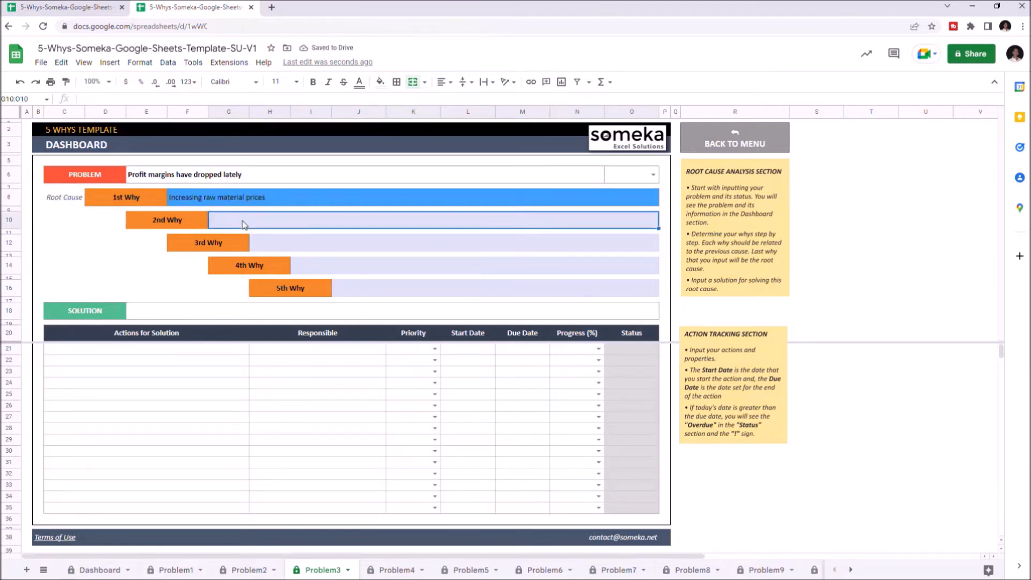
text(Relying on few supplier)
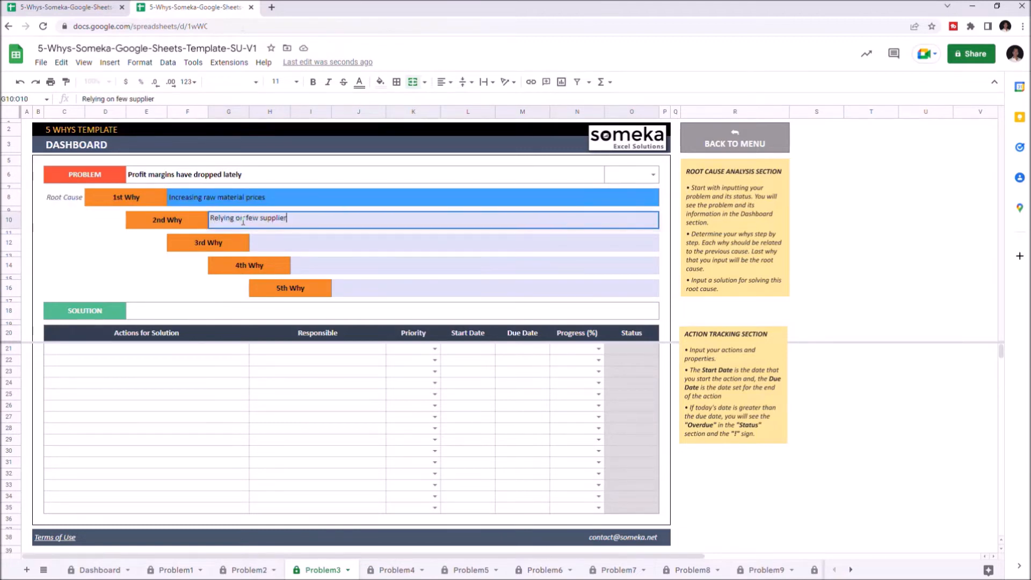
text(Increasing production cost)
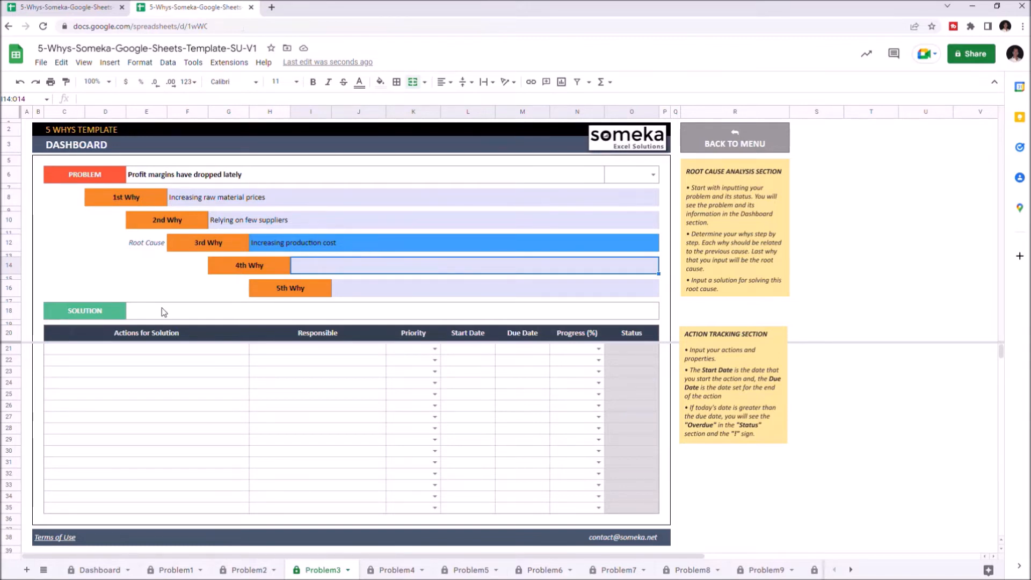
- Enter the solution 'Working with multiple suppliers' and a contact action assigned to Joe Doe
text(Working with multiple suppliers)
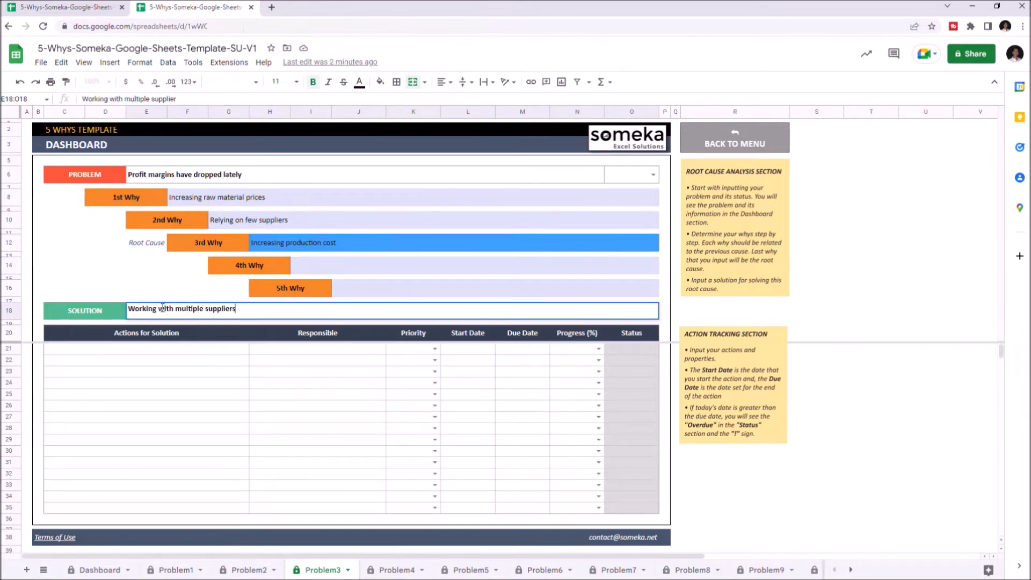
click(146, 349)
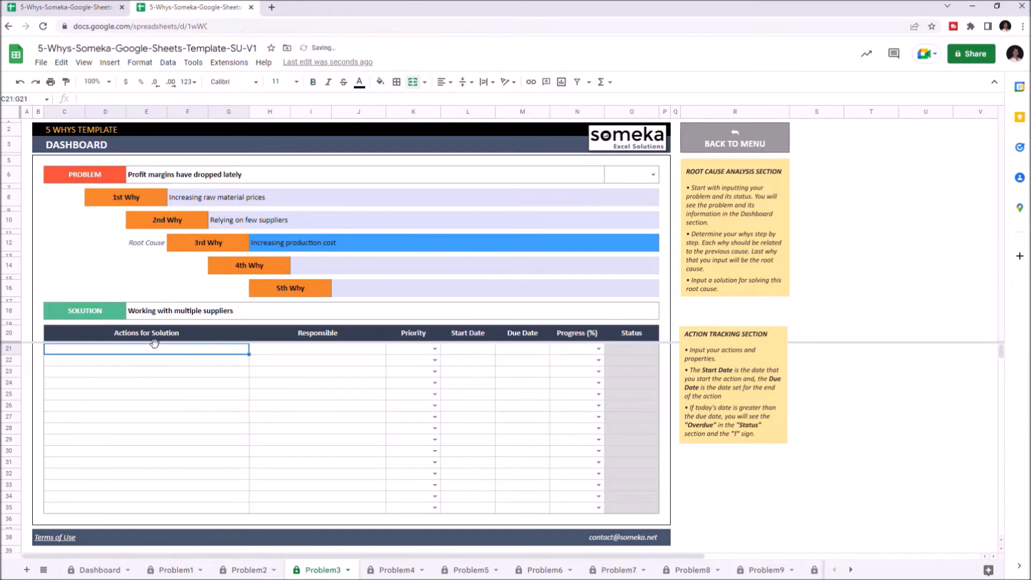
text(Contact with additional suppliers)
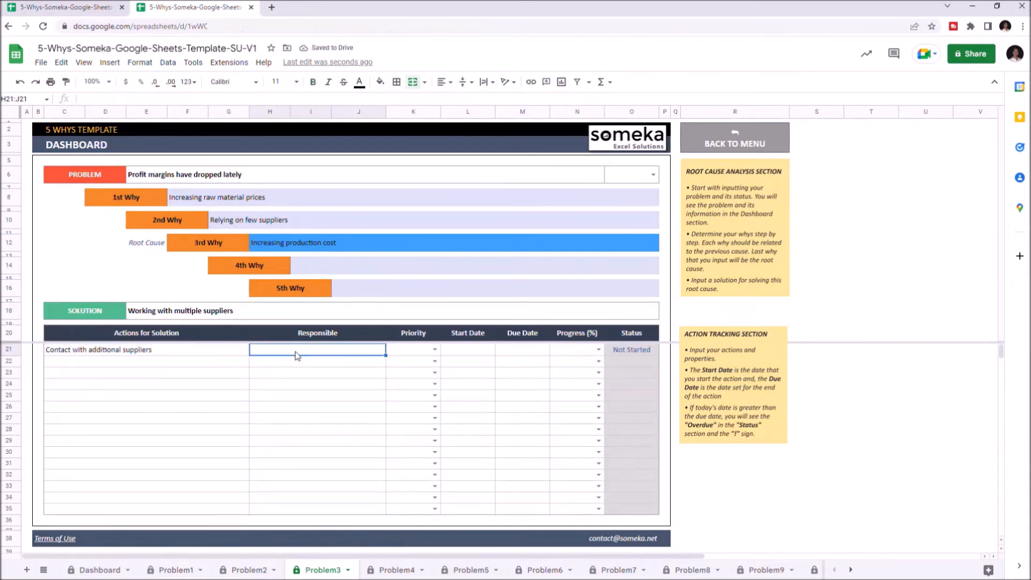
text(Joe D)
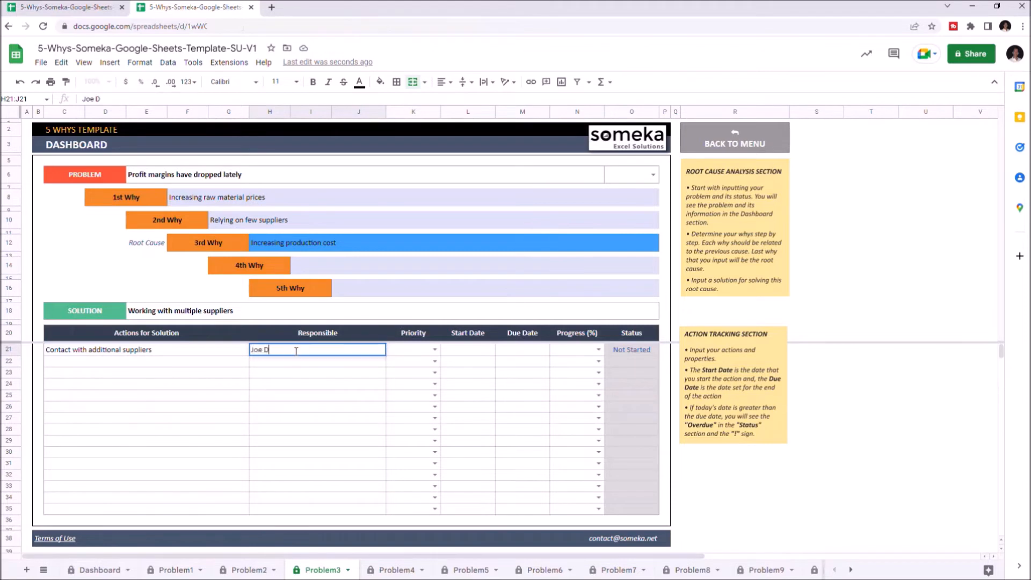
- Set the action's priority to High and its progress to 80%
click(434, 349)
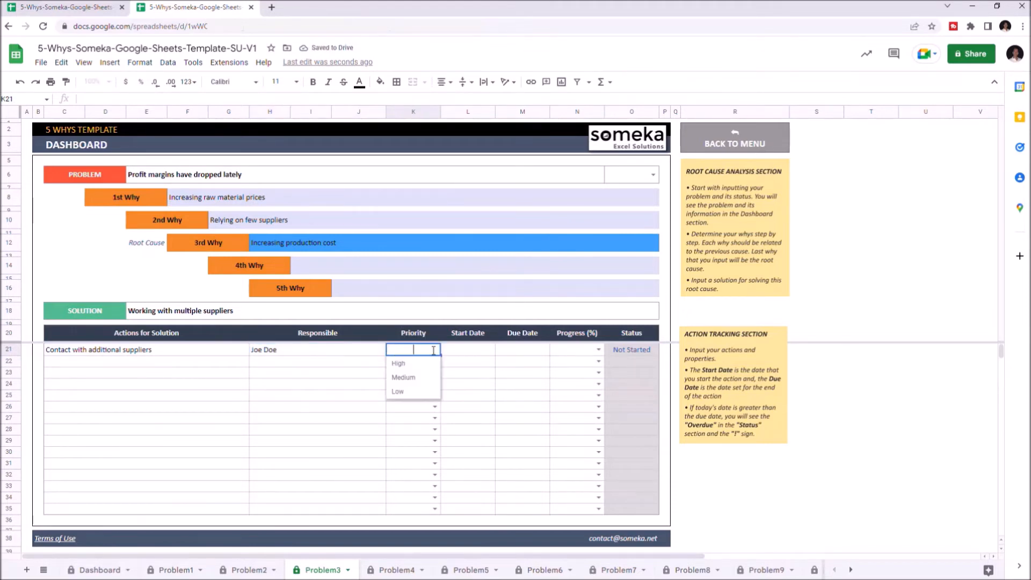
click(399, 363)
text(08/31/2022)
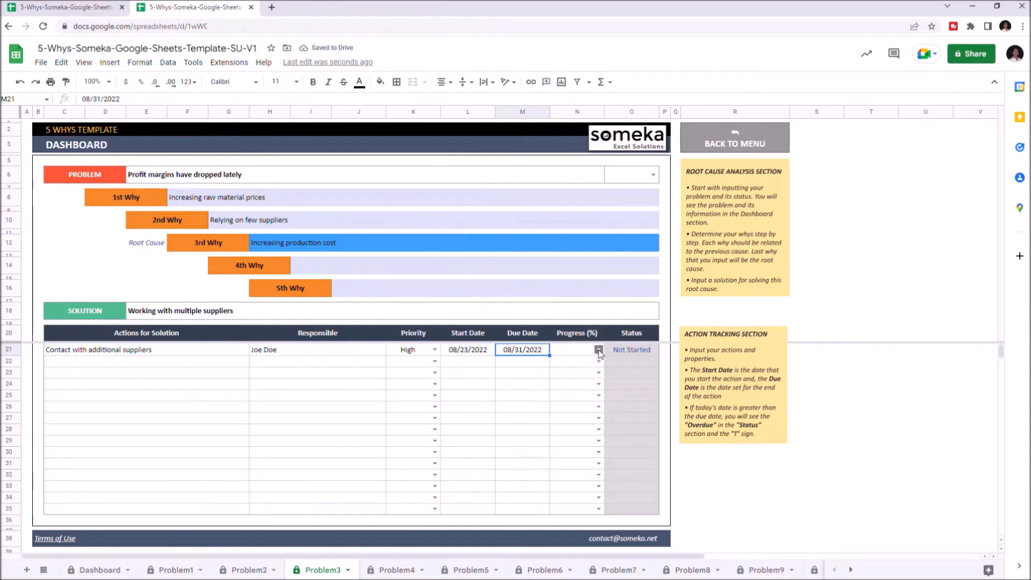
click(598, 349)
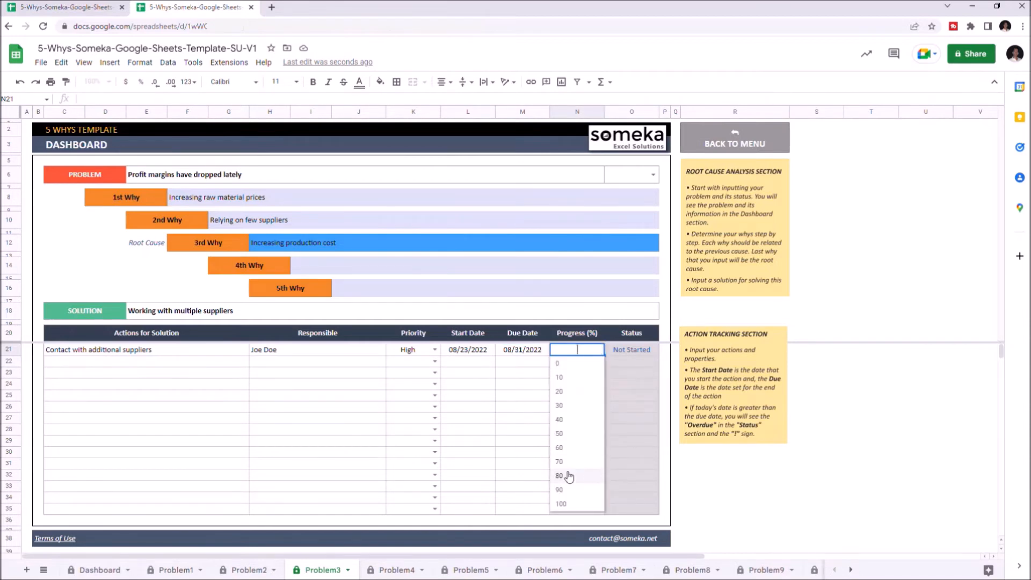
click(558, 475)
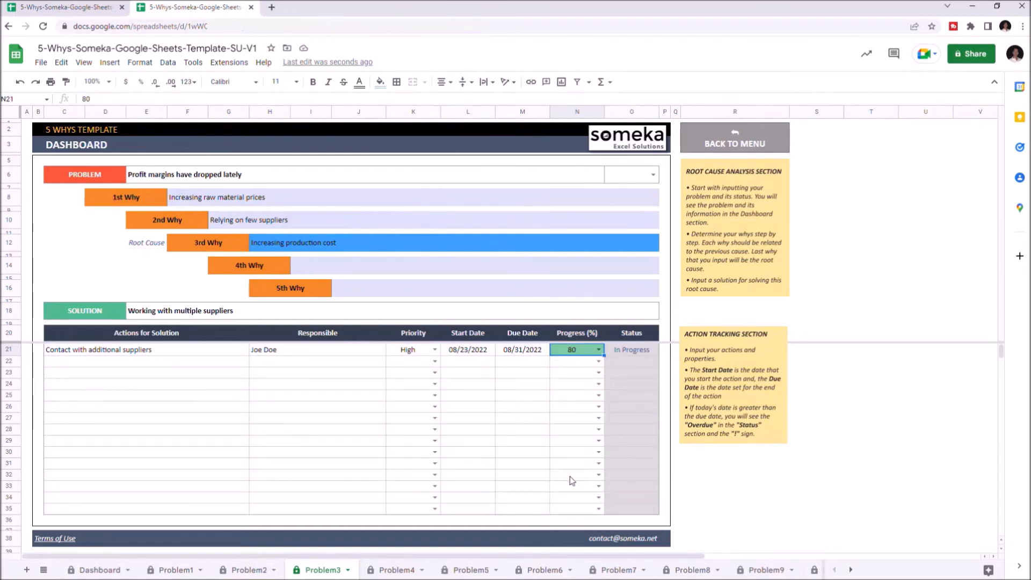
- Mark Problem3's status as CONTINUES
click(651, 173)
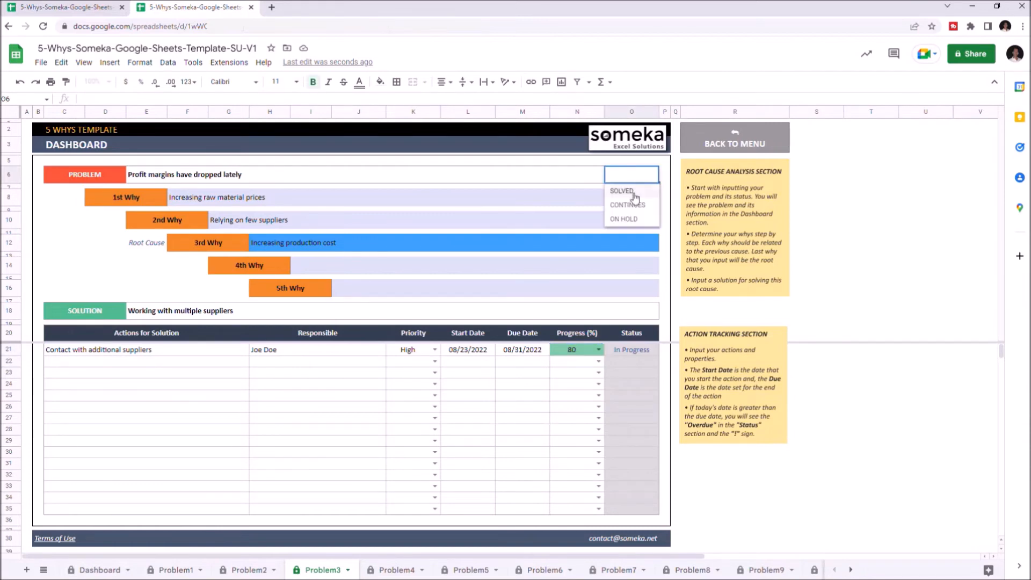
click(626, 204)
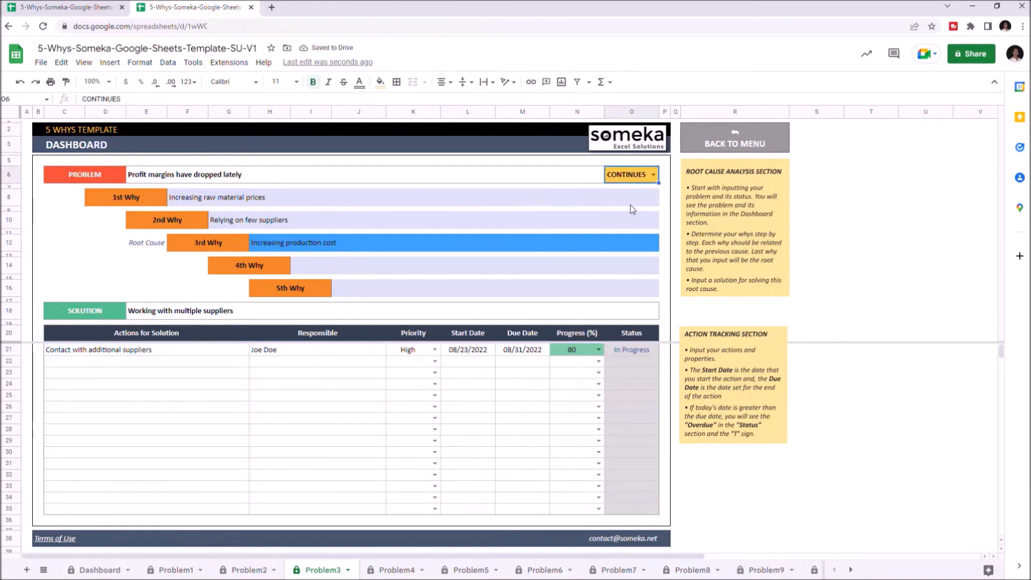
click(734, 137)
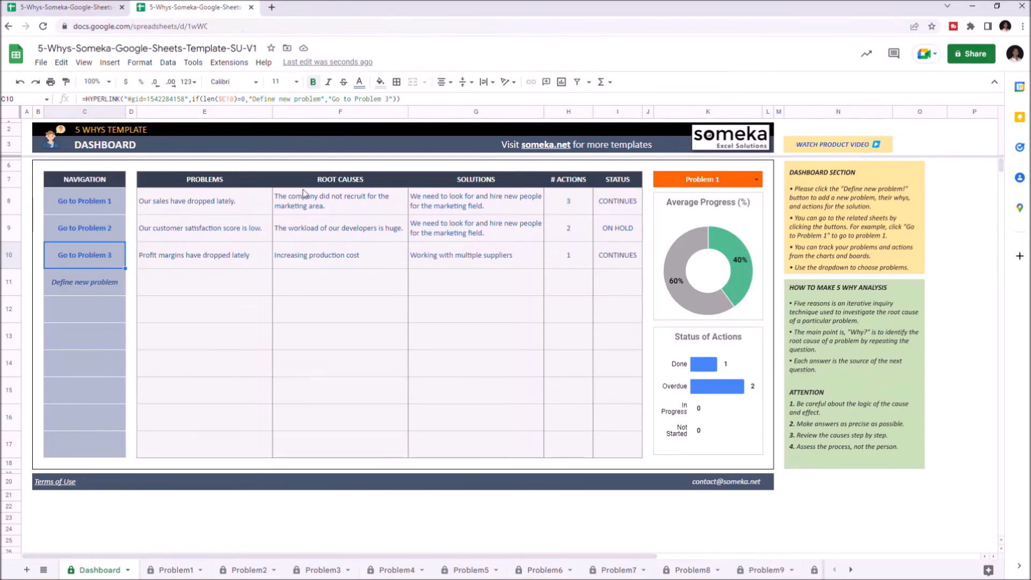
mouse_move(490, 197)
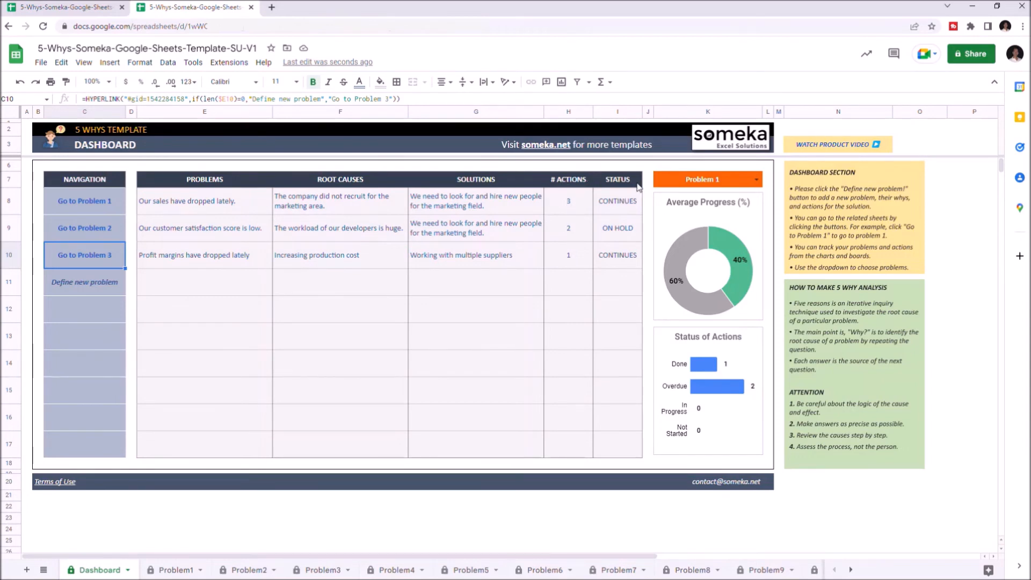
mouse_move(636, 187)
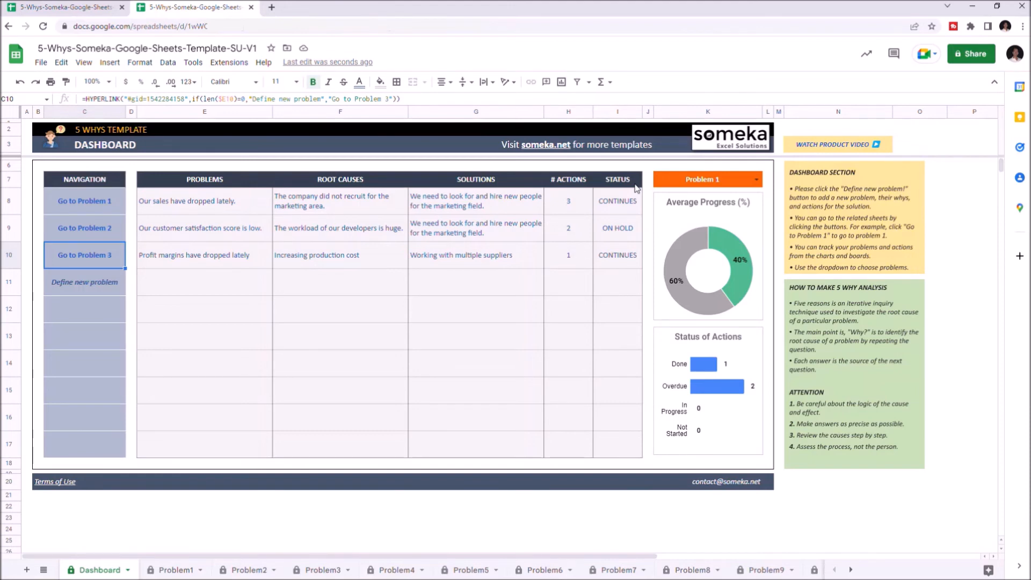
mouse_move(815, 194)
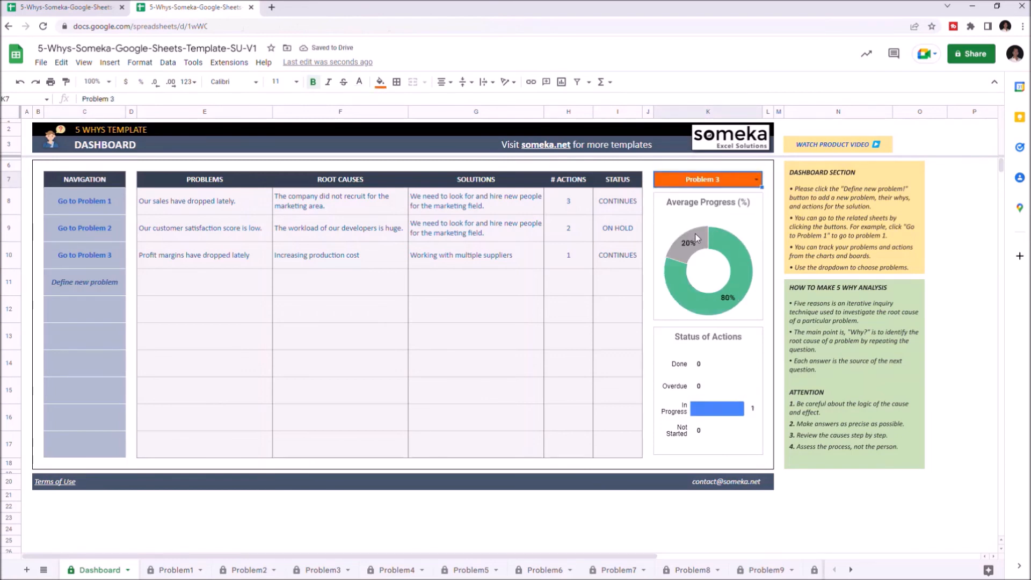
- Set the dashboard charts' problem filter to All
click(707, 179)
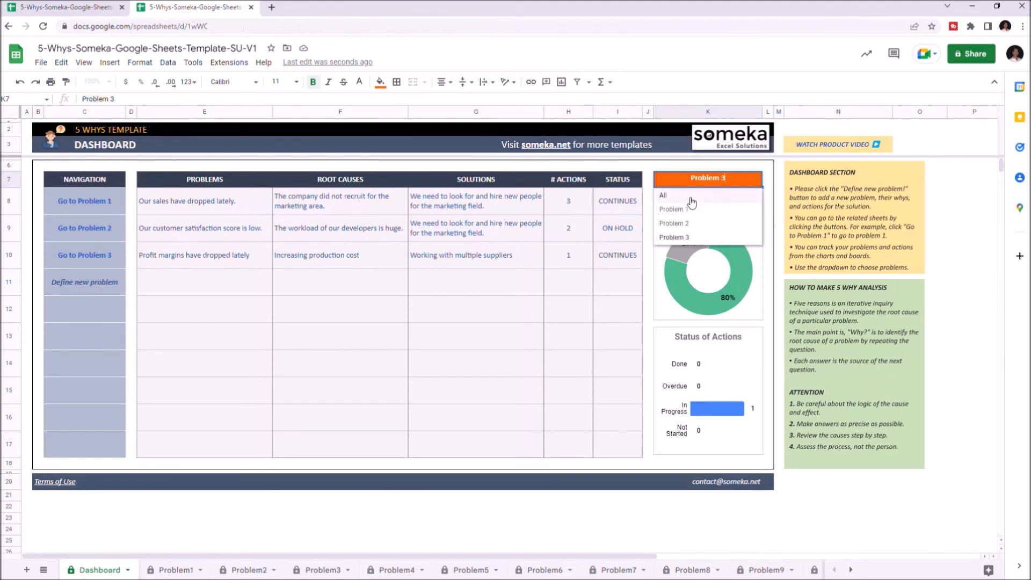
click(662, 194)
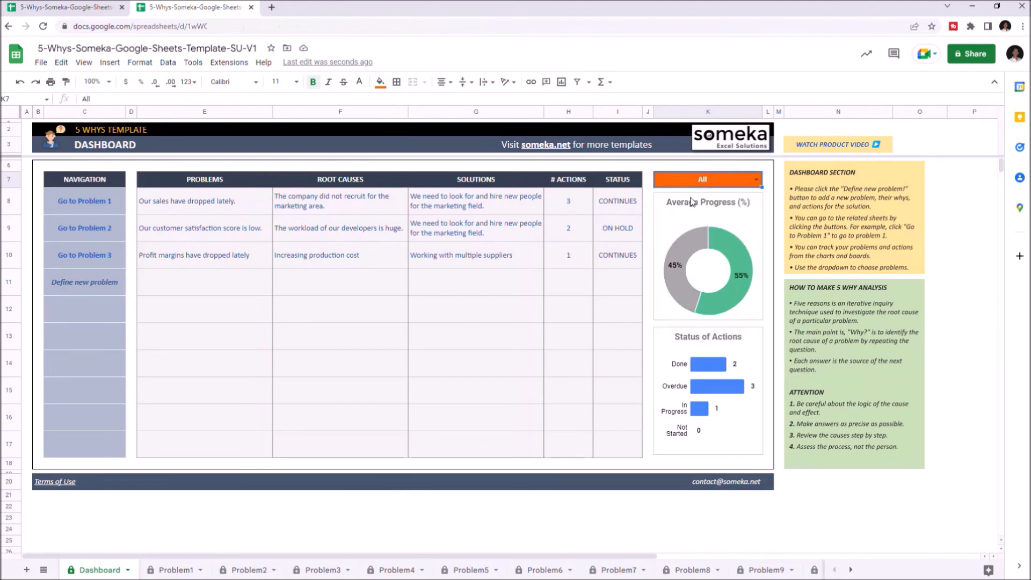